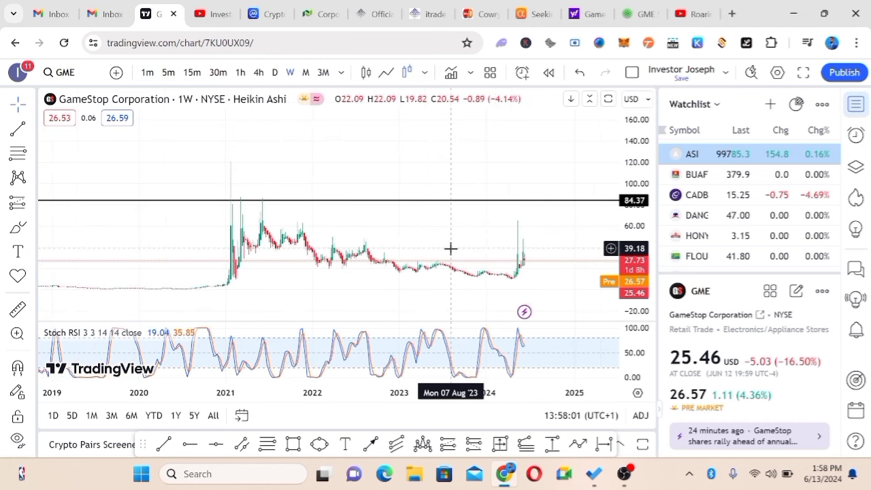
{"action": "mouse_move", "coordinate": [585, 251]}
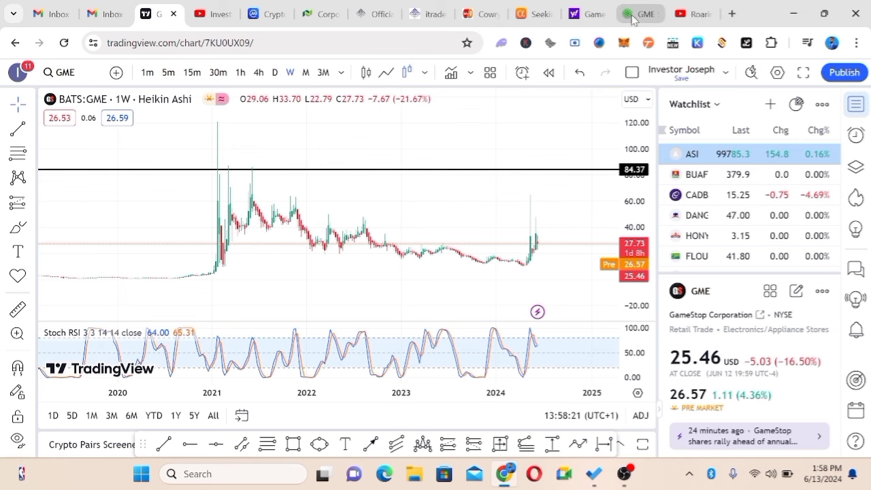
- Scroll the InvestorPlace GameStop share-offering article down to its photo and the Roaring Kitty passage
{"action": "left_click", "coordinate": [640, 14]}
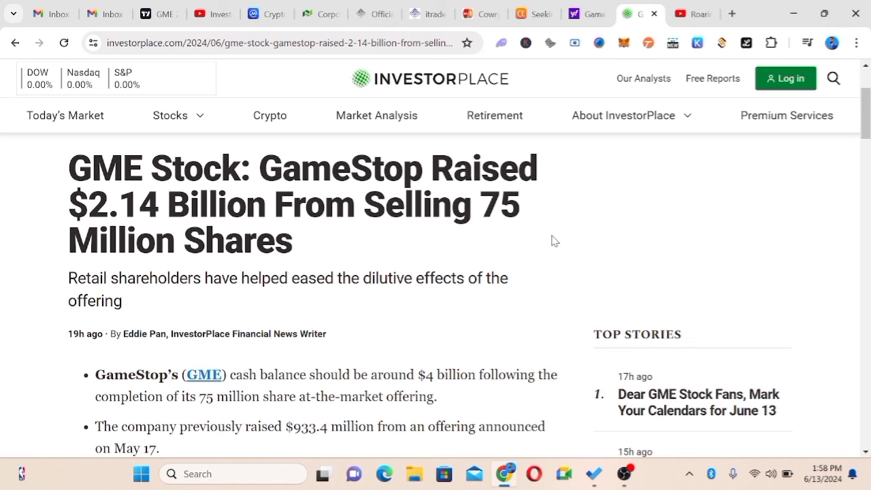
{"action": "mouse_move", "coordinate": [550, 241]}
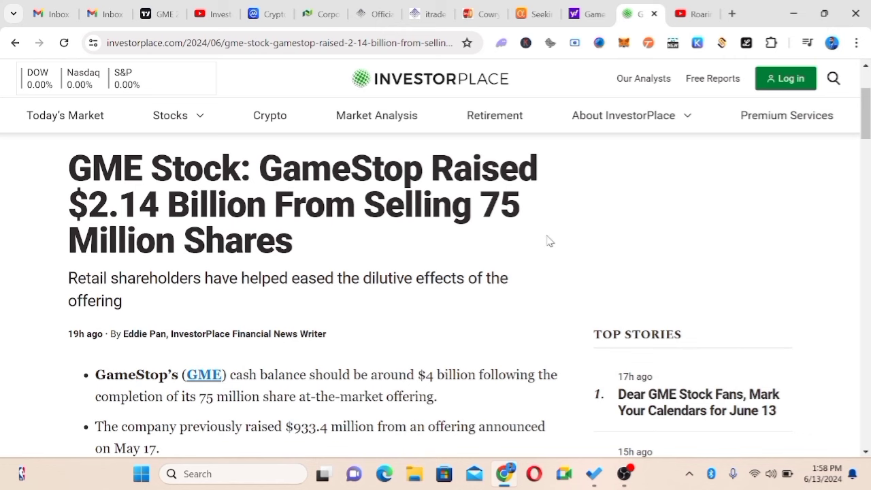
{"action": "scroll", "scroll_direction": "down", "scroll_amount": 3}
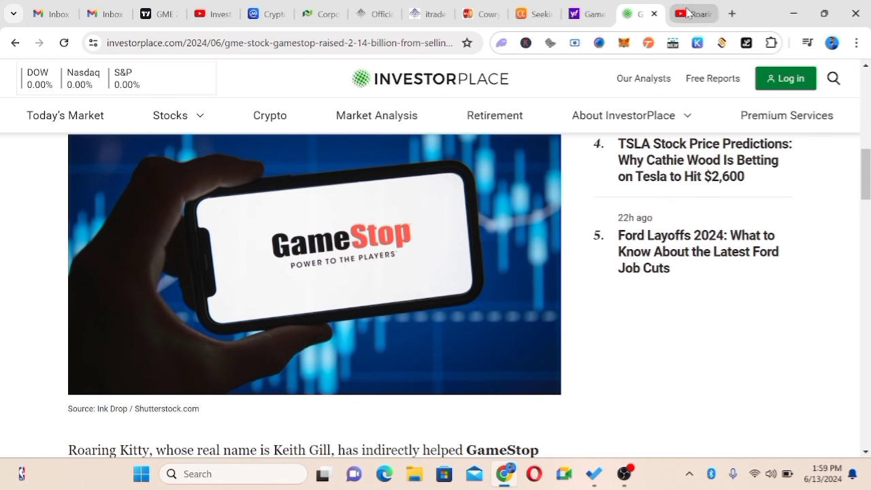
- Switch to the Roaring Kitty June 7, 2024 live stream, at 6:10 with chat replay
{"action": "left_click", "coordinate": [693, 14]}
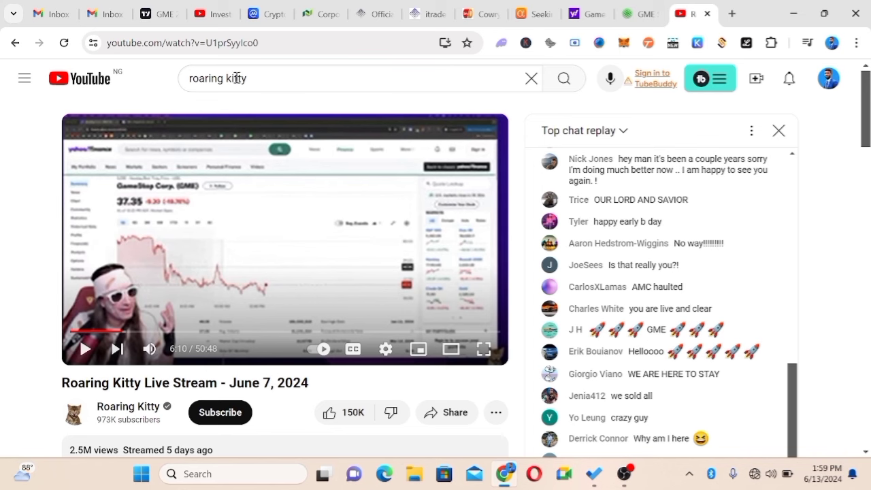
- Return to the weekly BATS:GME Heikin Ashi chart with Stochastic RSI
{"action": "left_click", "coordinate": [158, 14]}
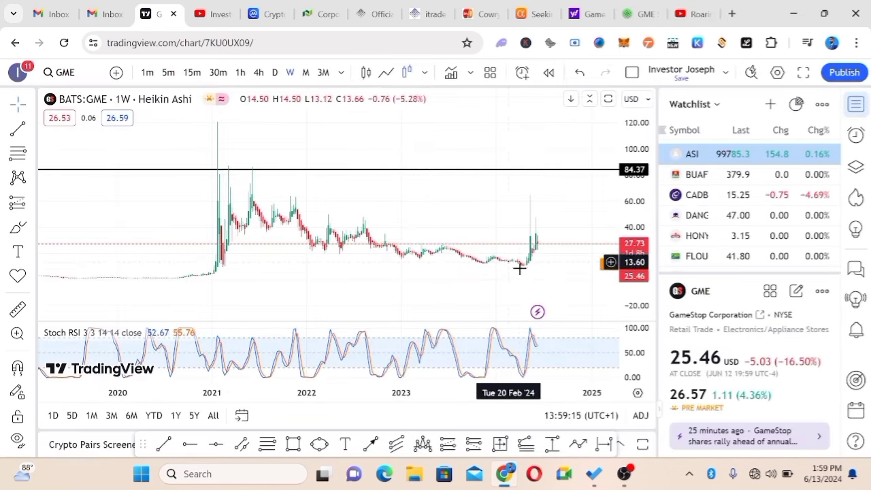
{"action": "mouse_move", "coordinate": [517, 198]}
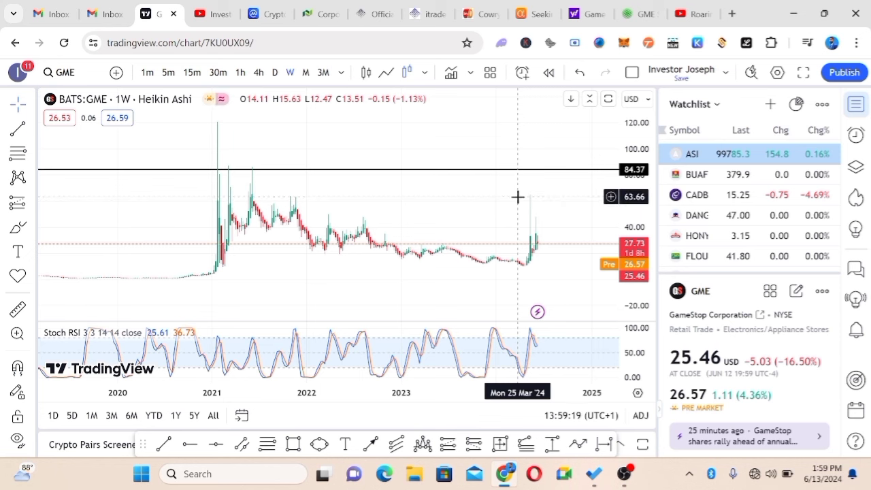
{"action": "mouse_move", "coordinate": [520, 214]}
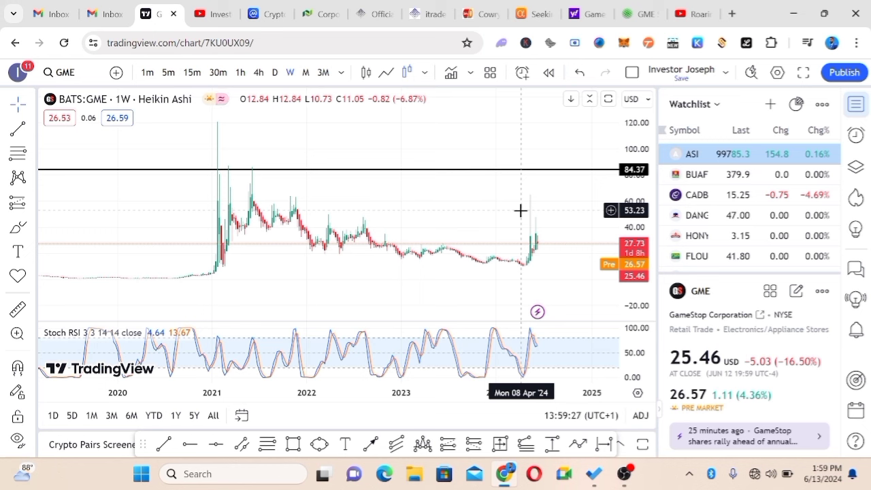
{"action": "mouse_move", "coordinate": [568, 269]}
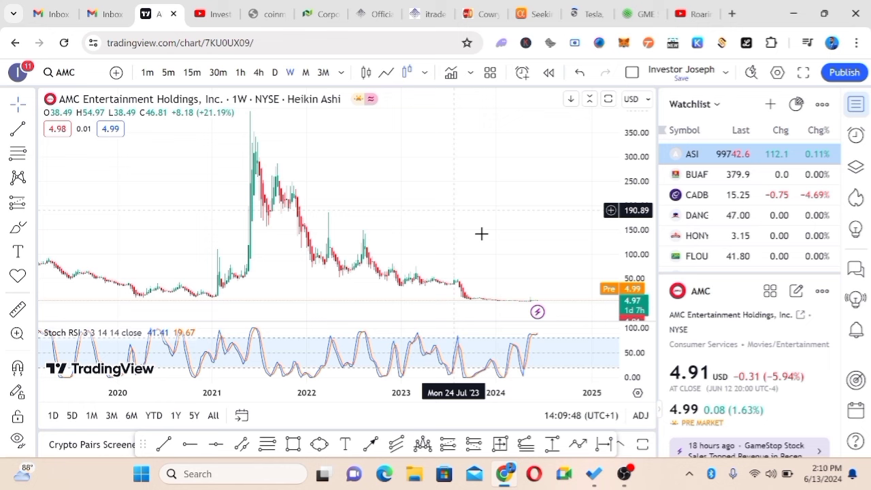
{"action": "mouse_move", "coordinate": [545, 226]}
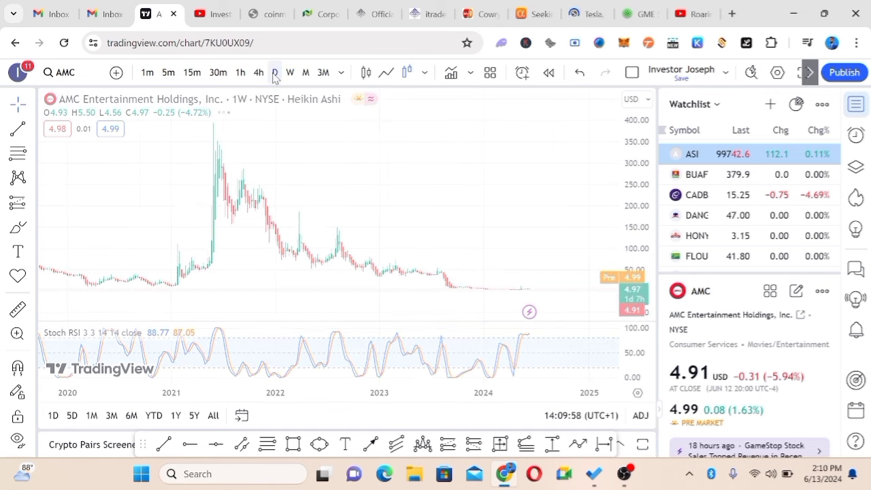
- Switch the AMC Heikin Ashi chart to the 1D daily interval
{"action": "left_click", "coordinate": [274, 72]}
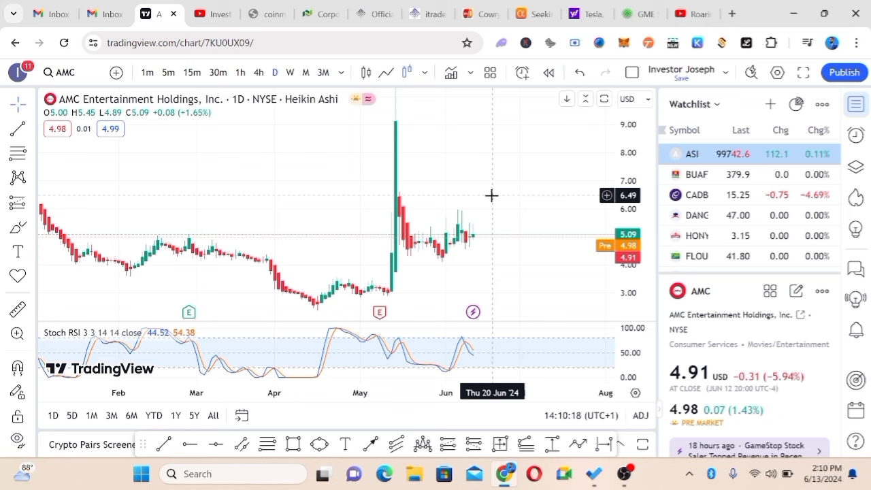
{"action": "mouse_move", "coordinate": [478, 158]}
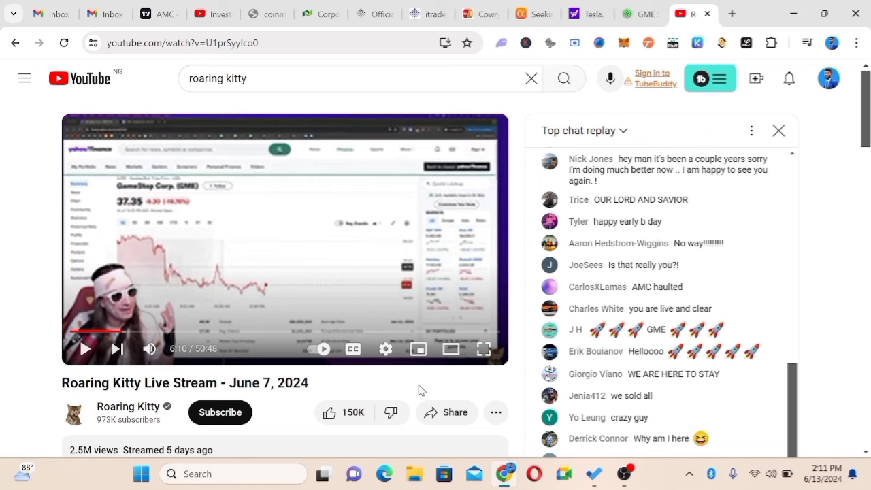
{"action": "mouse_move", "coordinate": [610, 78]}
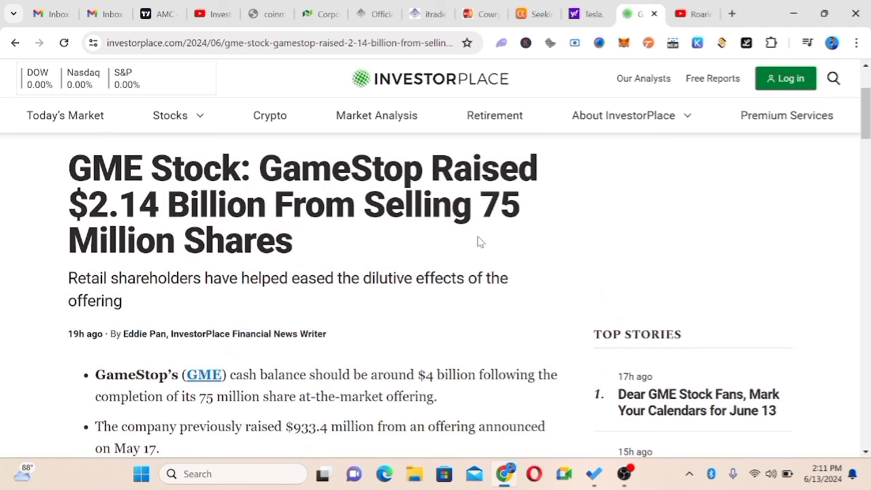
{"action": "mouse_move", "coordinate": [162, 225]}
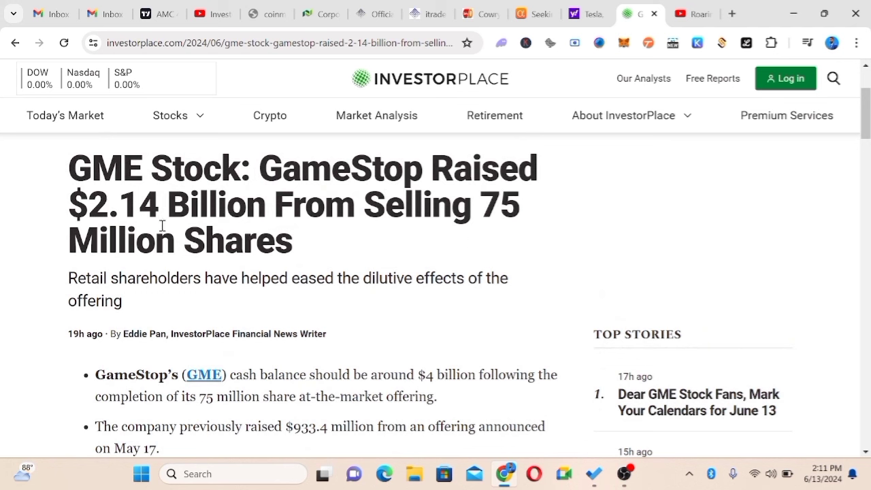
{"action": "mouse_move", "coordinate": [434, 216]}
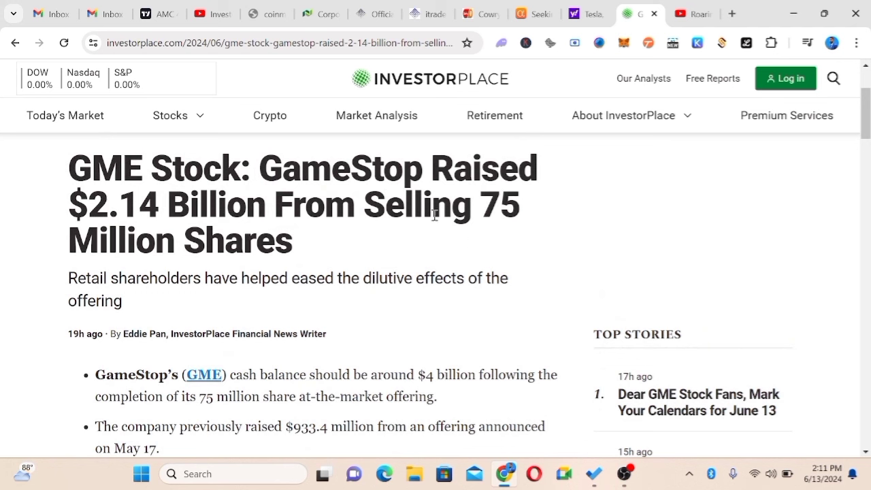
{"action": "mouse_move", "coordinate": [290, 240]}
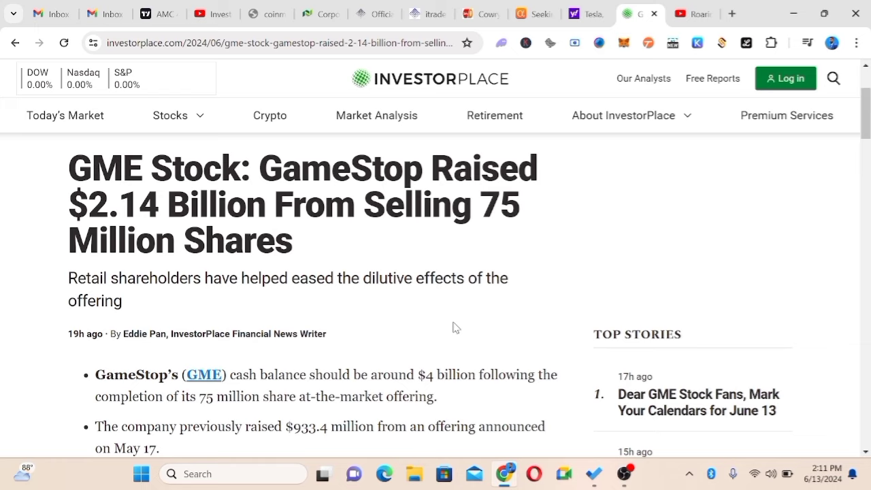
- Scroll the GameStop article past its key points on the roughly $4 billion cash balance
{"action": "scroll", "scroll_direction": "down", "scroll_amount": 3}
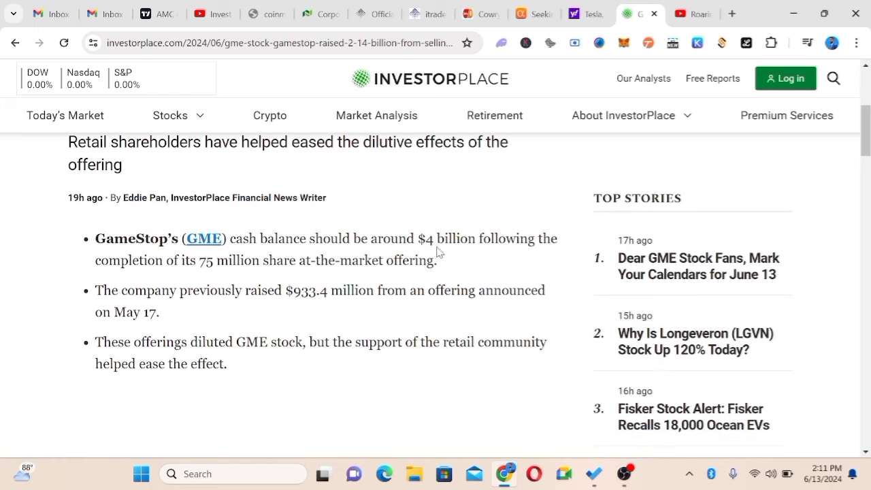
{"action": "mouse_move", "coordinate": [217, 275]}
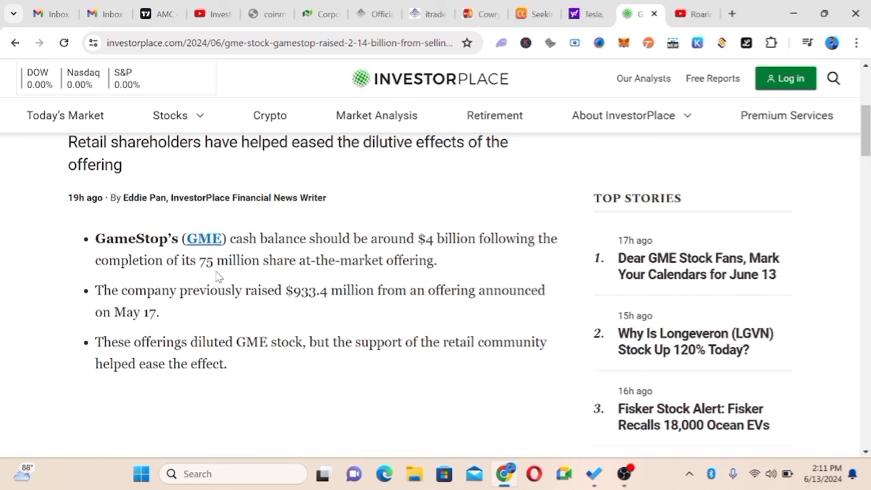
{"action": "mouse_move", "coordinate": [344, 264]}
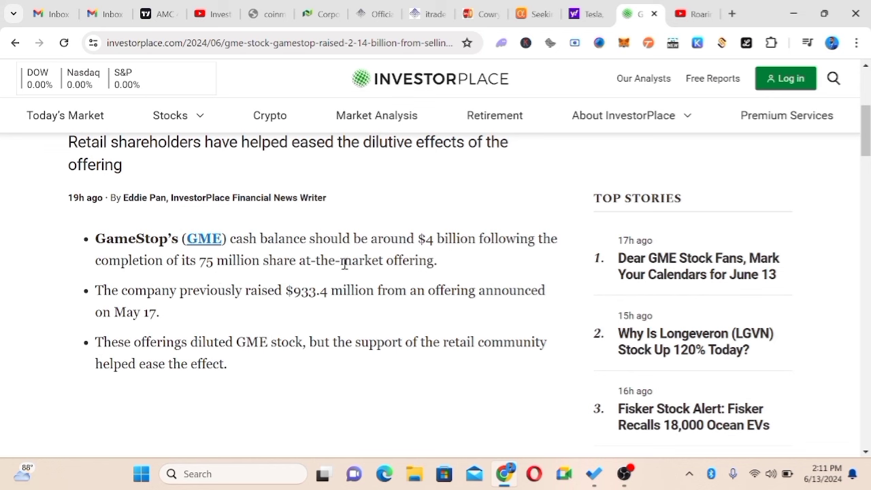
{"action": "mouse_move", "coordinate": [258, 297]}
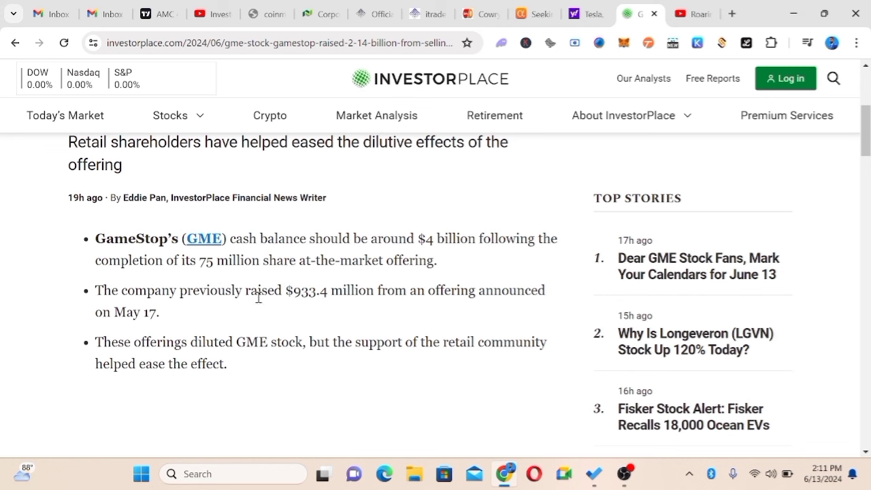
{"action": "mouse_move", "coordinate": [272, 294]}
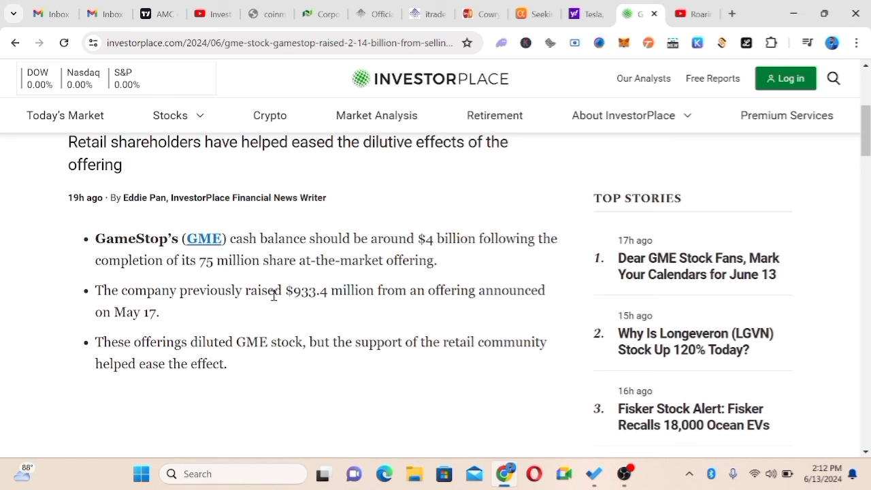
{"action": "mouse_move", "coordinate": [437, 307]}
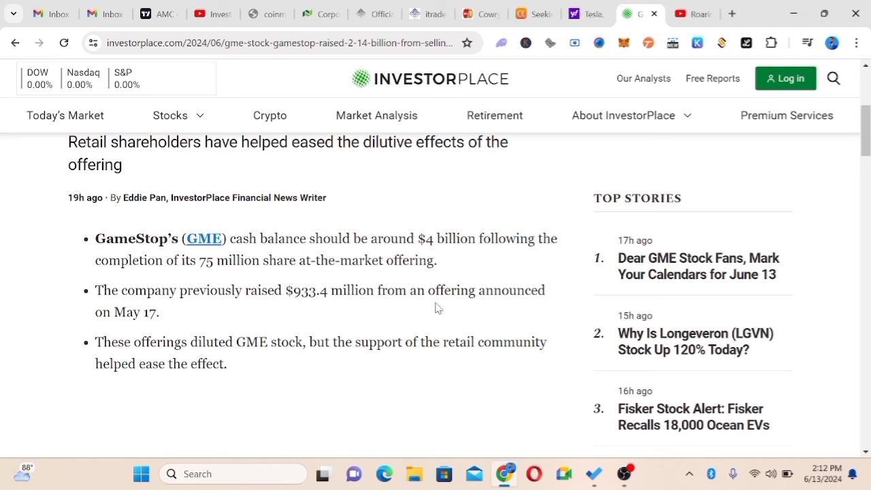
{"action": "mouse_move", "coordinate": [189, 323]}
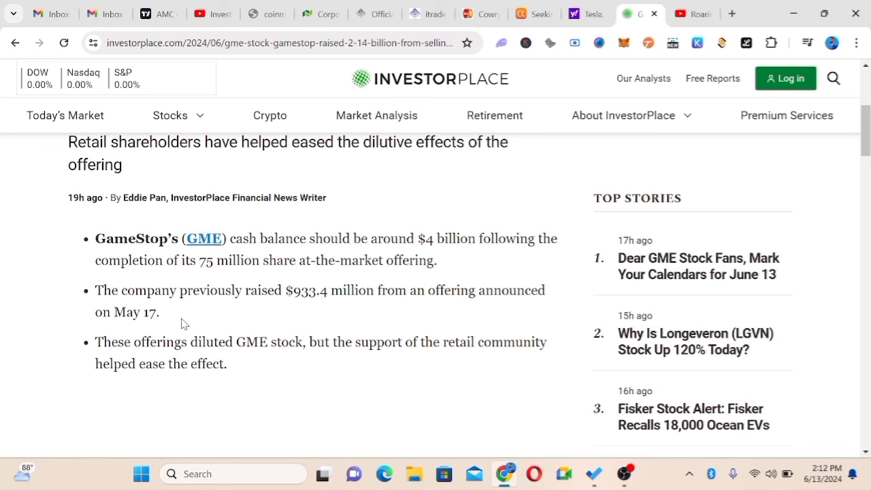
{"action": "mouse_move", "coordinate": [255, 346]}
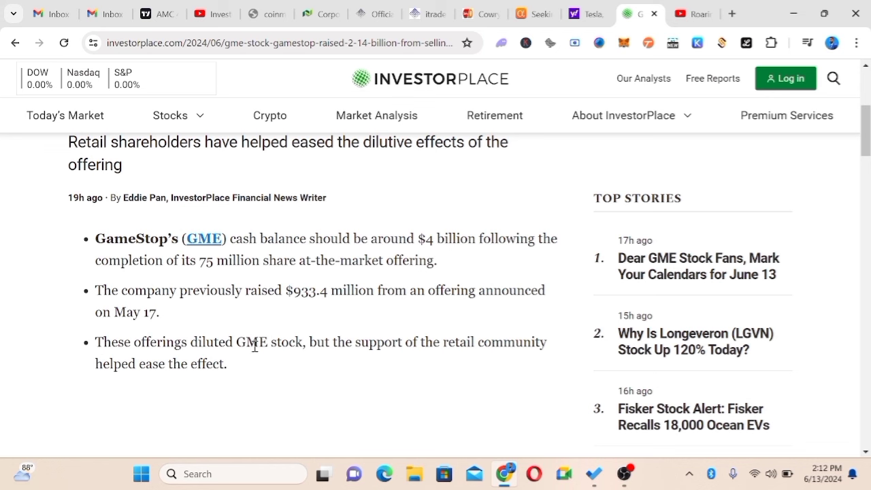
{"action": "mouse_move", "coordinate": [252, 359]}
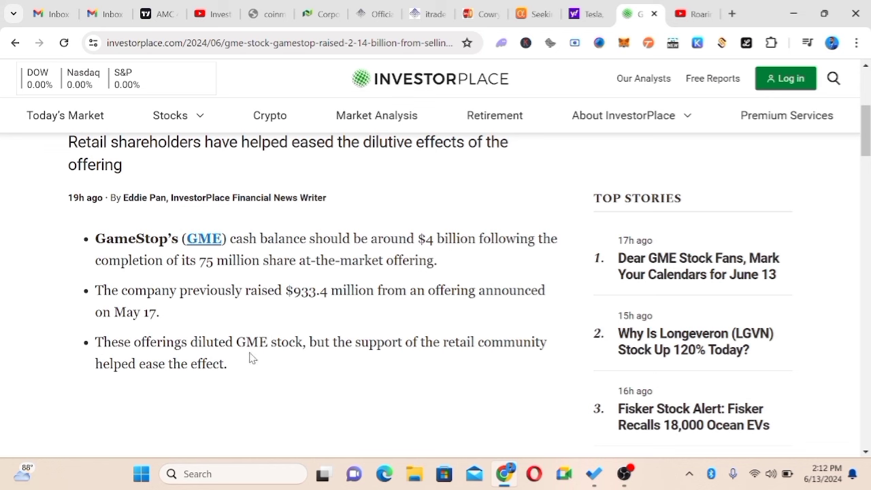
{"action": "mouse_move", "coordinate": [494, 349]}
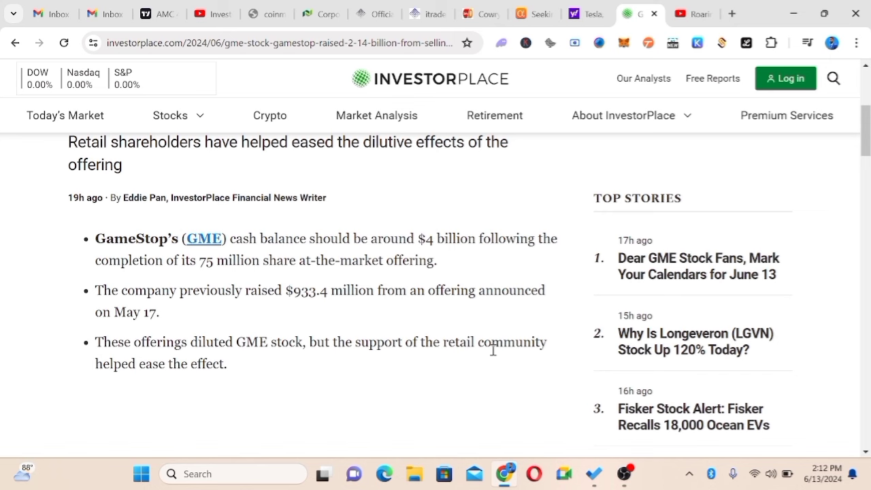
{"action": "mouse_move", "coordinate": [286, 371]}
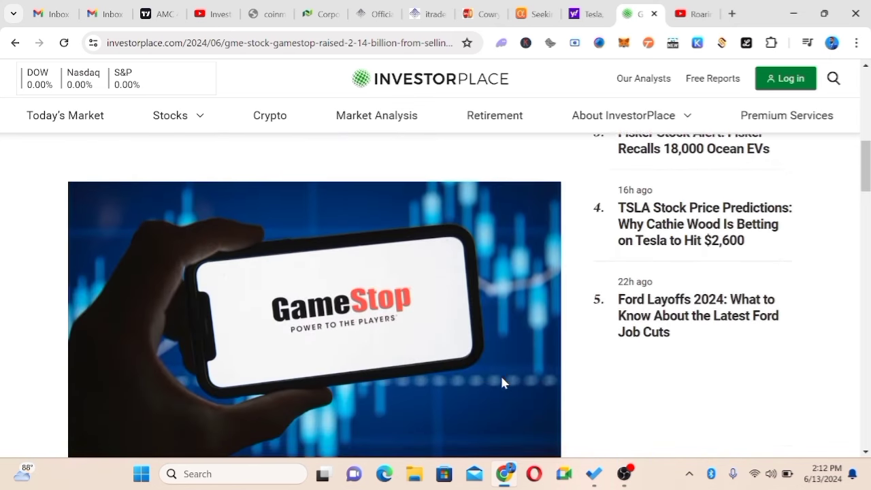
{"action": "scroll", "scroll_direction": "down", "scroll_amount": 3}
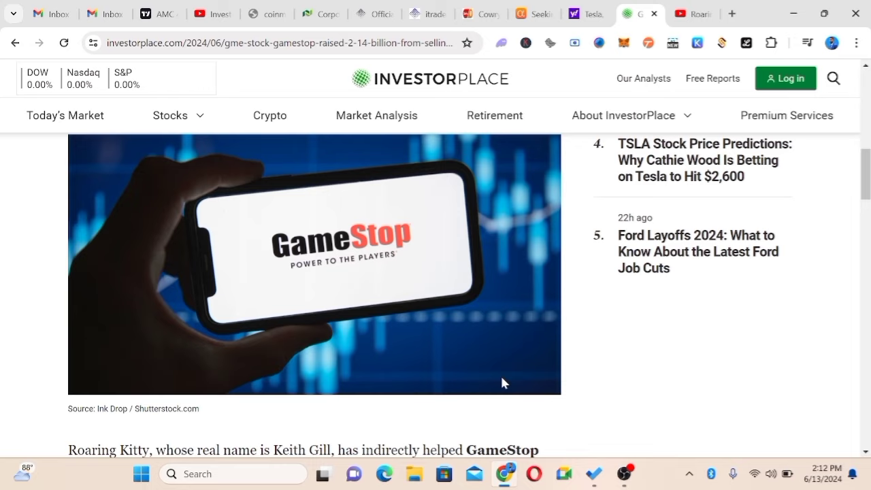
{"action": "scroll", "scroll_direction": "down", "scroll_amount": 3}
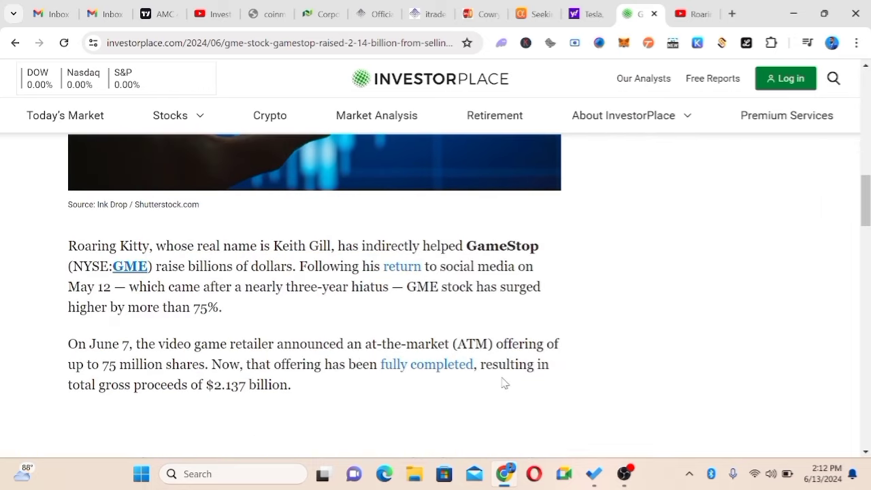
{"action": "mouse_move", "coordinate": [319, 264]}
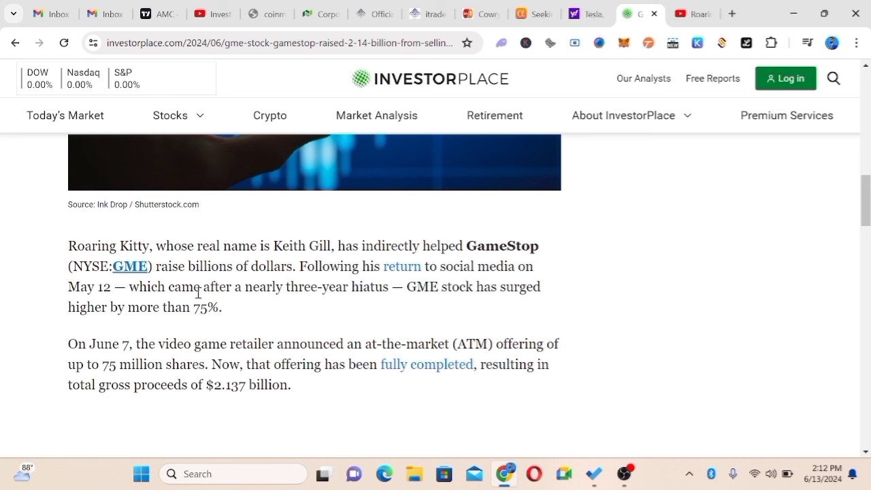
{"action": "mouse_move", "coordinate": [350, 282]}
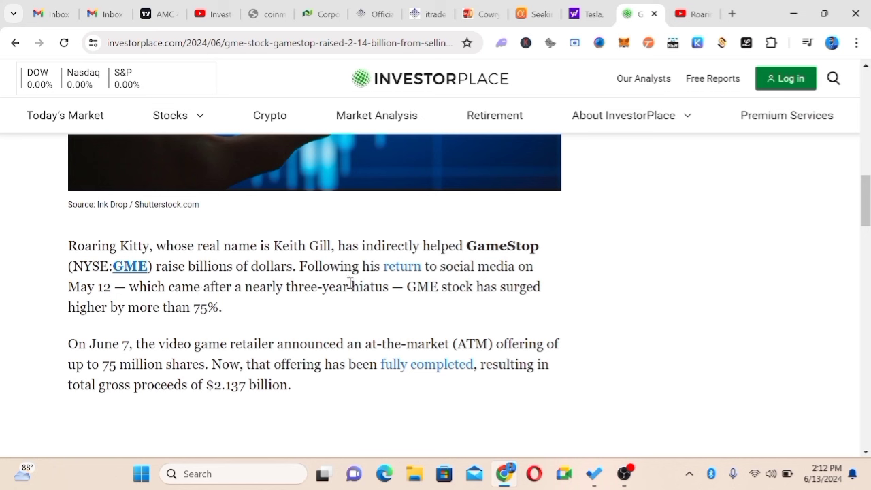
{"action": "mouse_move", "coordinate": [557, 289]}
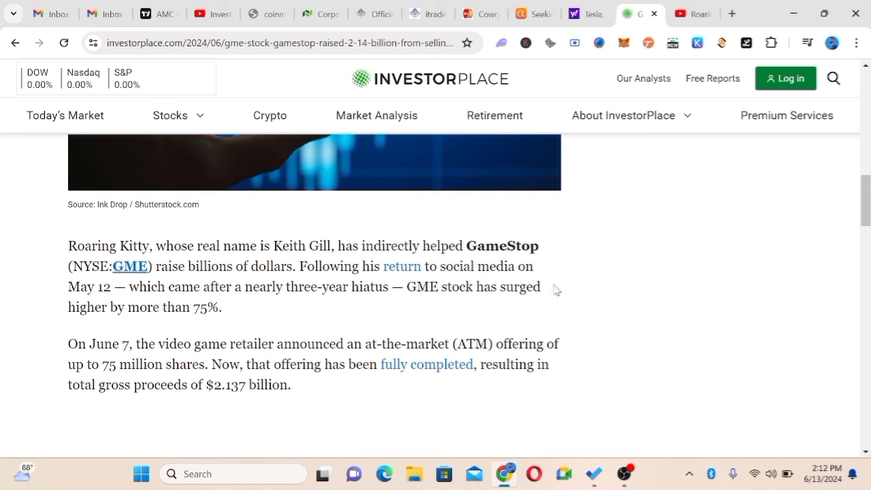
{"action": "mouse_move", "coordinate": [289, 326]}
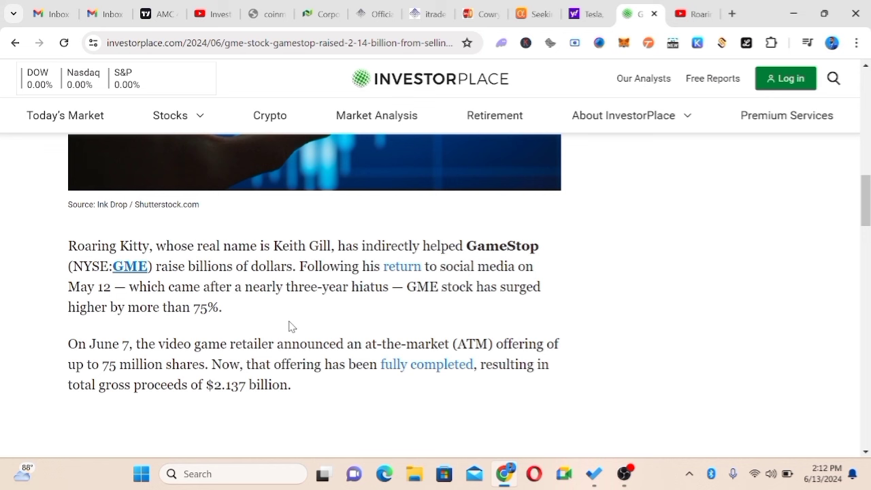
{"action": "mouse_move", "coordinate": [192, 335]}
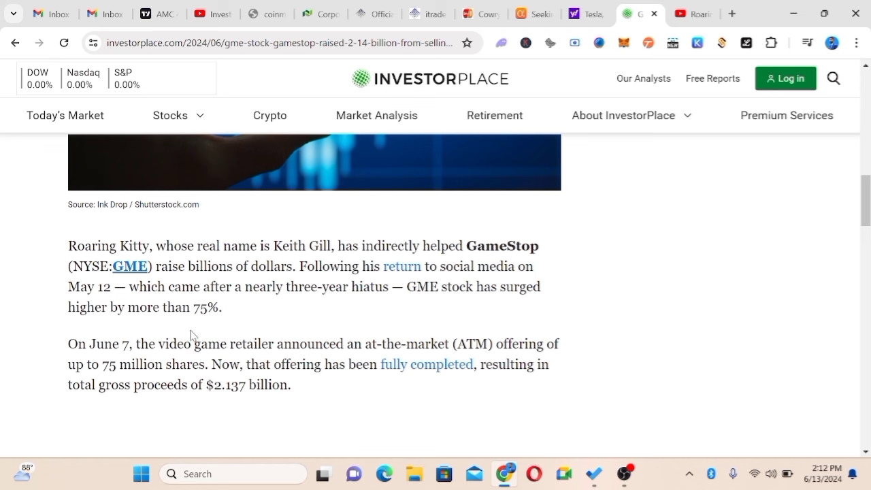
{"action": "mouse_move", "coordinate": [196, 332]}
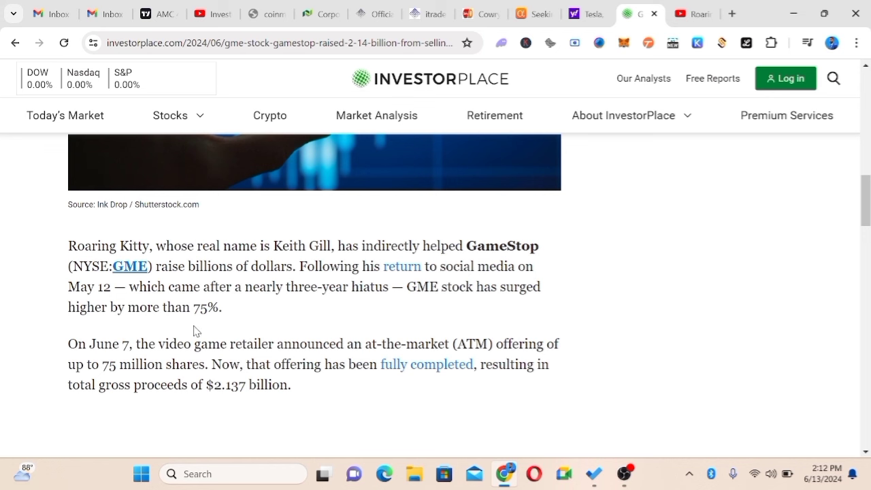
{"action": "mouse_move", "coordinate": [278, 341]}
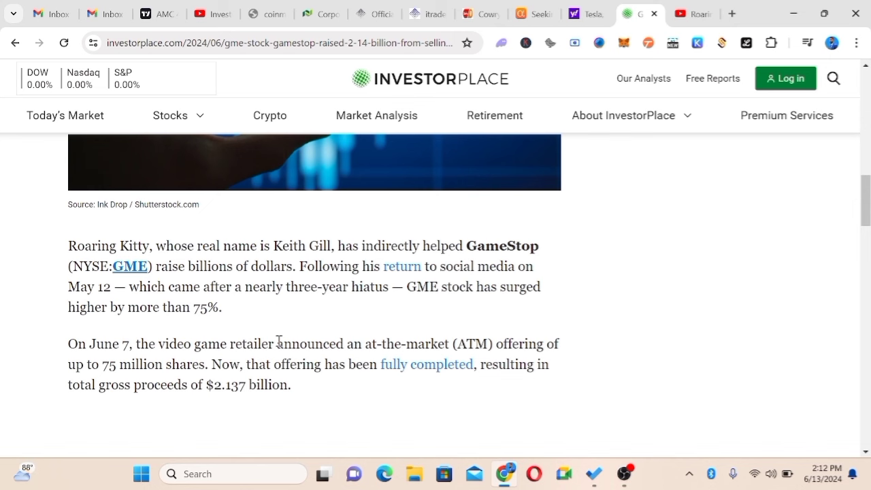
{"action": "scroll", "scroll_direction": "down", "scroll_amount": 3}
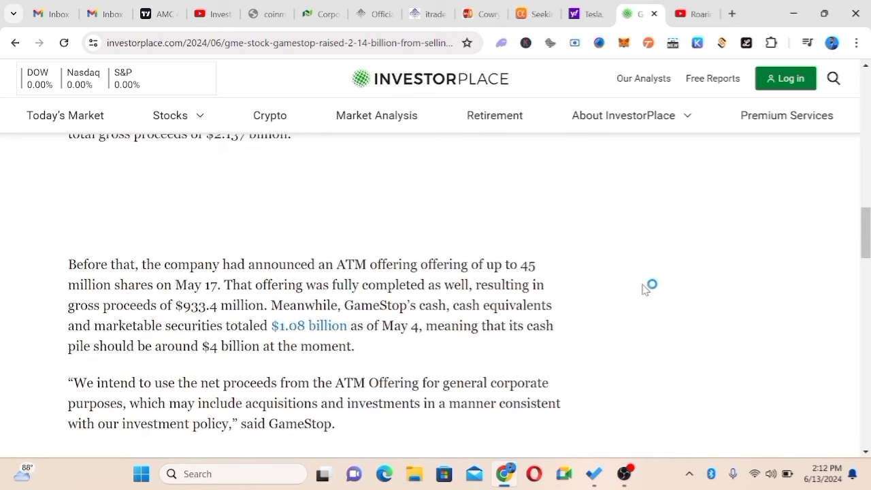
{"action": "scroll", "scroll_direction": "down", "scroll_amount": 3}
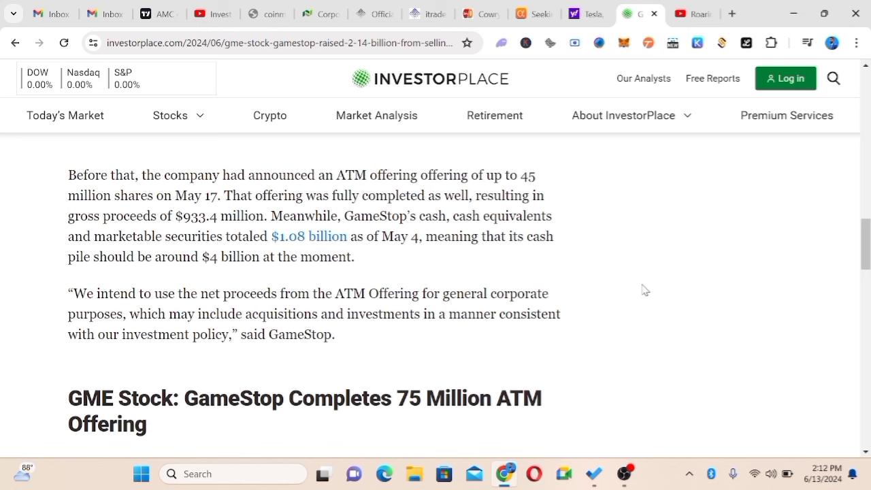
{"action": "mouse_move", "coordinate": [646, 283]}
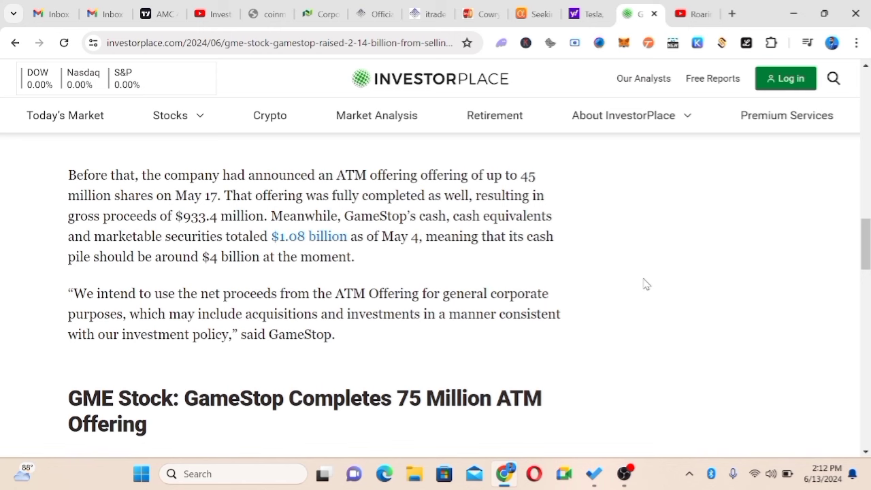
{"action": "scroll", "scroll_direction": "down", "scroll_amount": 3}
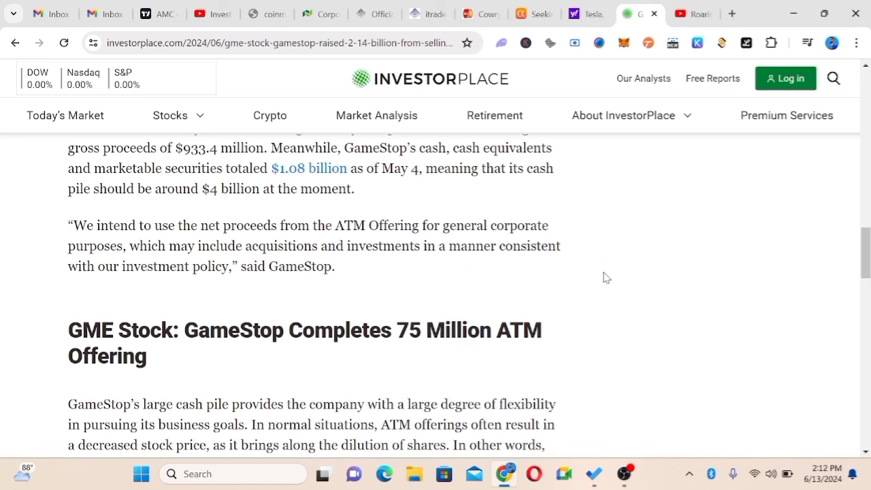
{"action": "scroll", "scroll_direction": "down", "scroll_amount": 3}
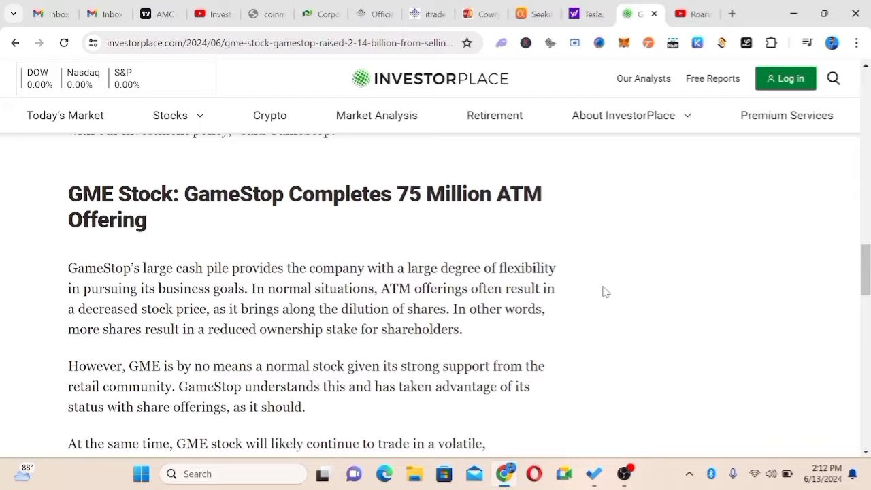
{"action": "scroll", "scroll_direction": "down", "scroll_amount": 3}
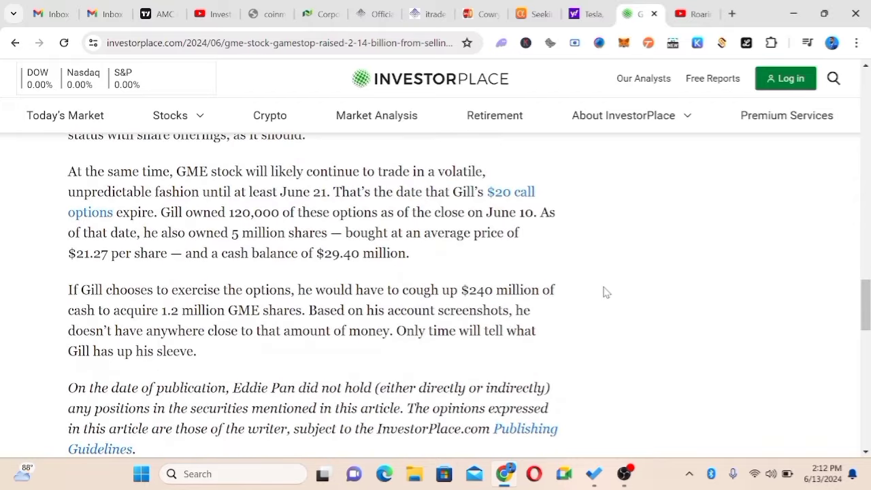
{"action": "scroll", "scroll_direction": "down", "scroll_amount": 3}
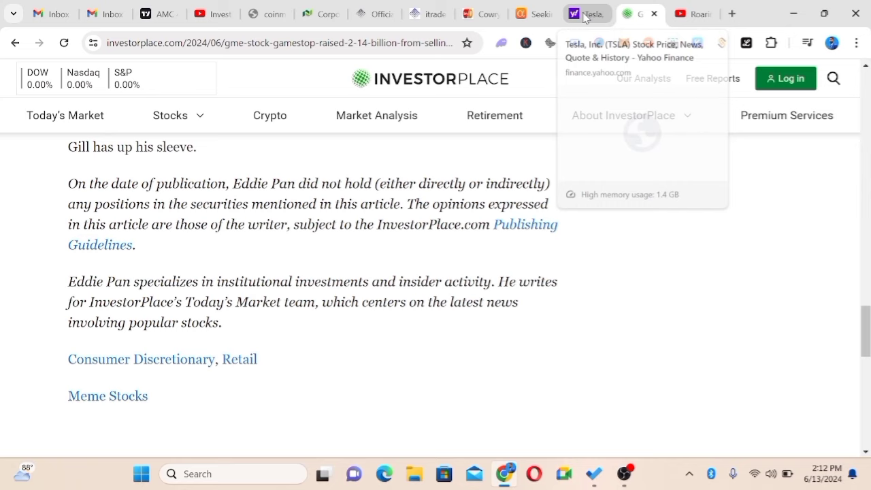
{"action": "left_click", "coordinate": [584, 13]}
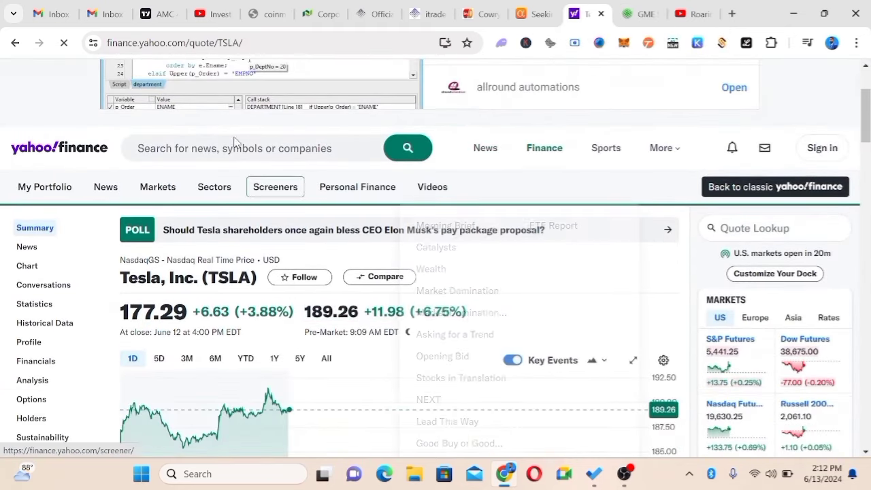
- Search Yahoo Finance for GME and open GameStop's quote page at $25.46, down 16.50%
{"action": "left_click", "coordinate": [238, 147]}
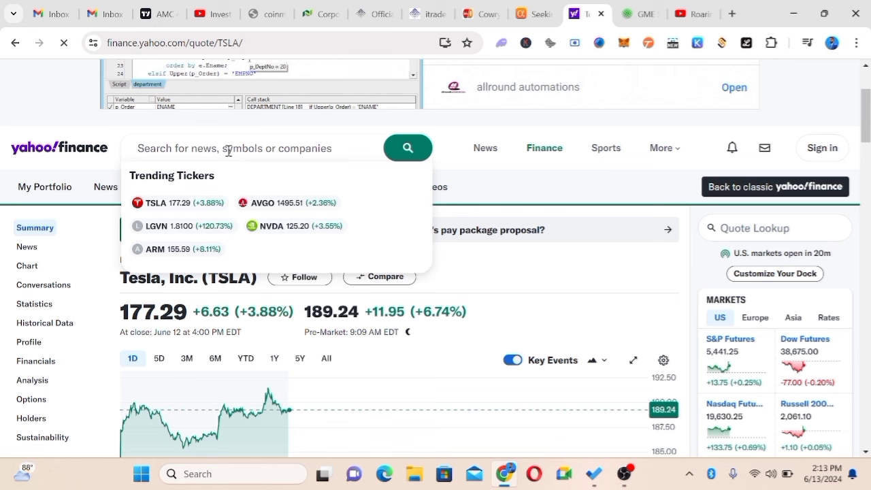
{"action": "type", "text": "gme"}
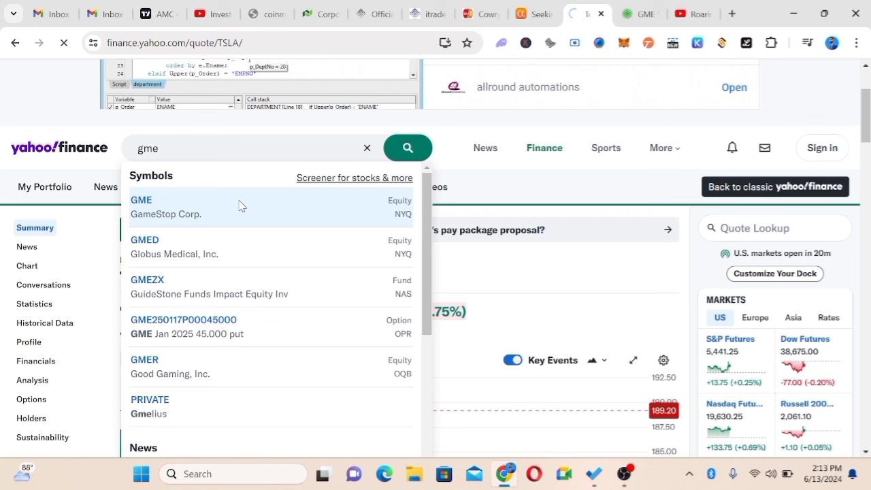
{"action": "left_click", "coordinate": [140, 199]}
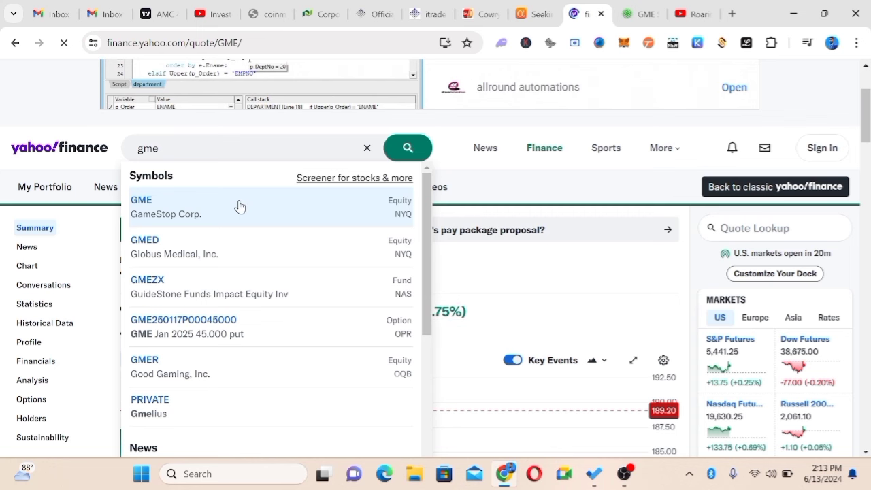
{"action": "left_click", "coordinate": [166, 207]}
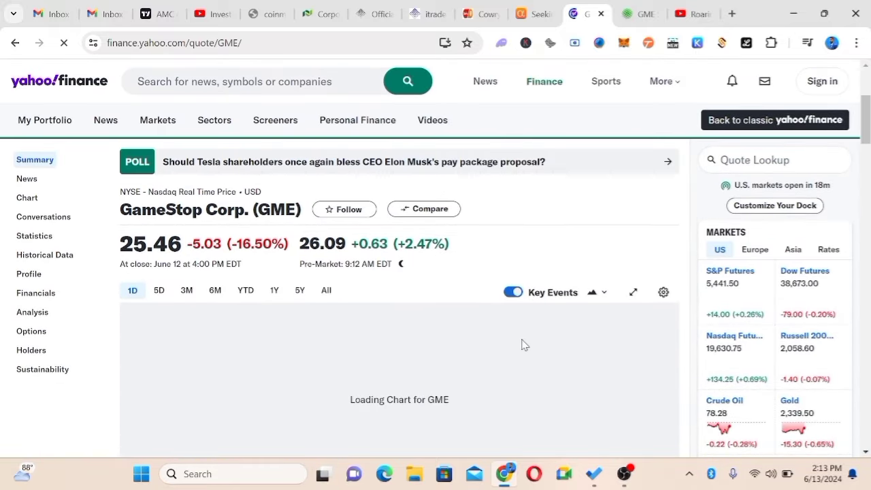
{"action": "mouse_move", "coordinate": [348, 252]}
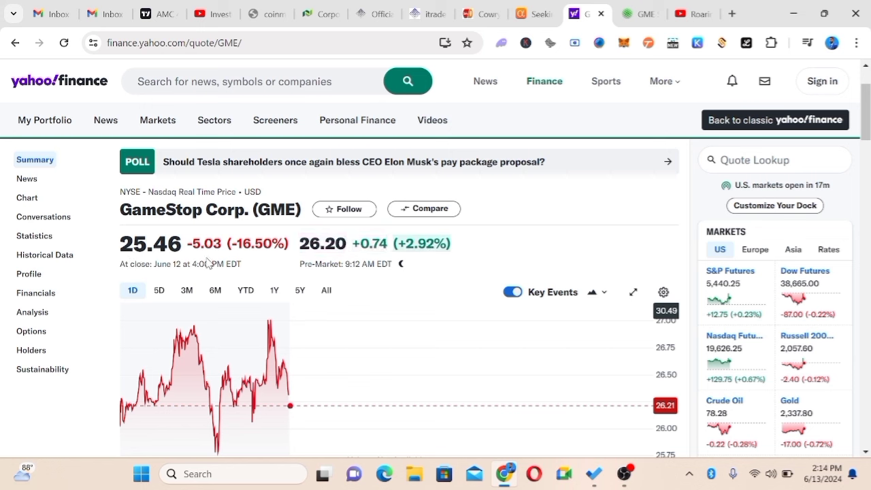
{"action": "mouse_move", "coordinate": [480, 298]}
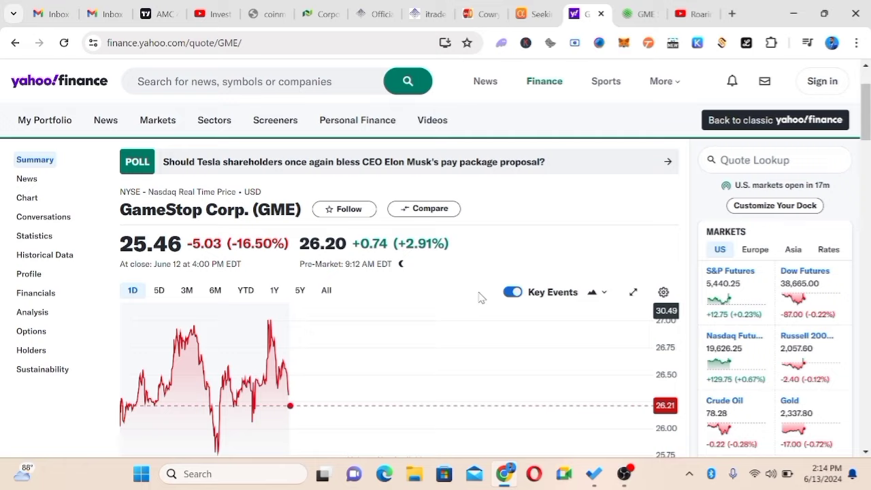
{"action": "left_click", "coordinate": [266, 81]}
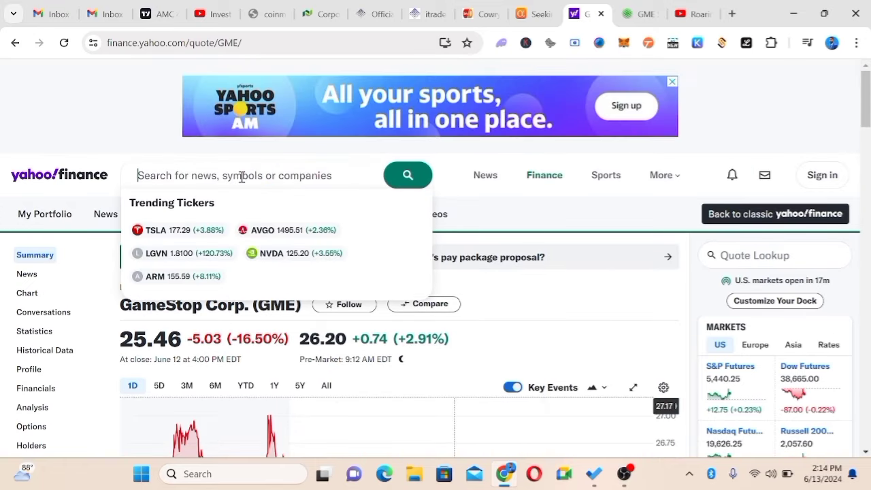
- Search for AMC and scroll its quote page, closing at $4.91, down 5.94%, to the statistics
{"action": "type", "text": "amc"}
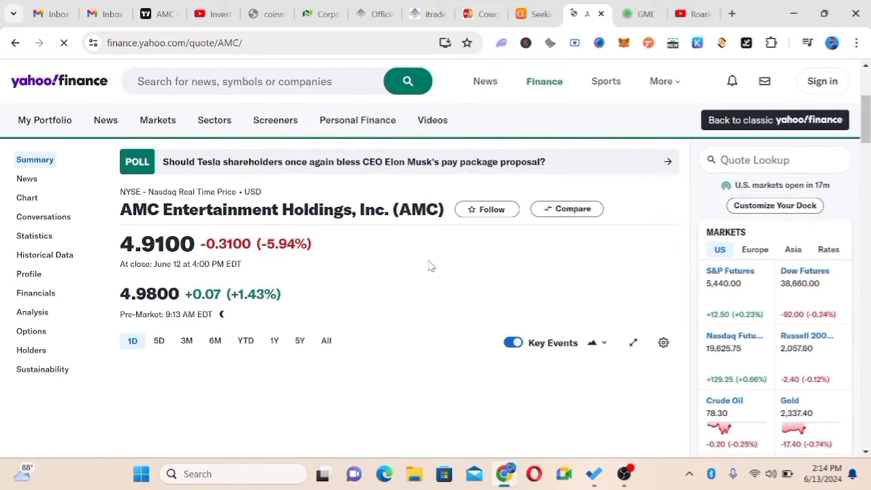
{"action": "scroll", "scroll_direction": "down", "scroll_amount": 3}
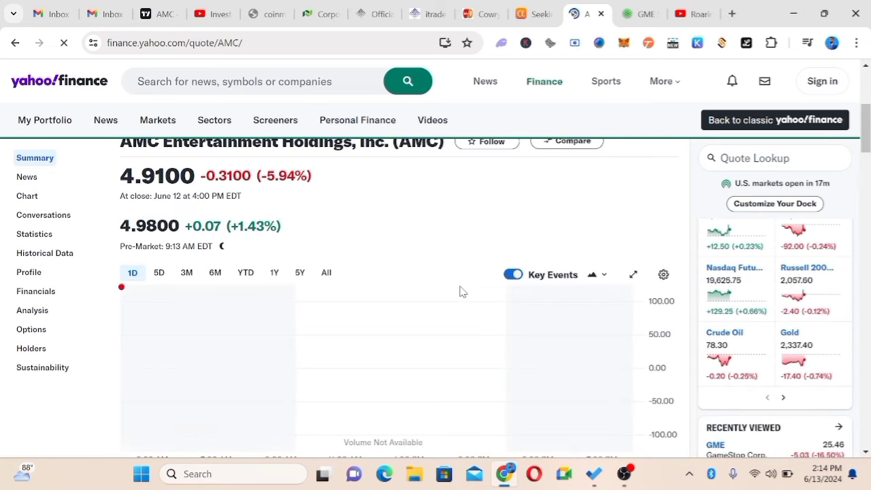
{"action": "mouse_move", "coordinate": [475, 283]}
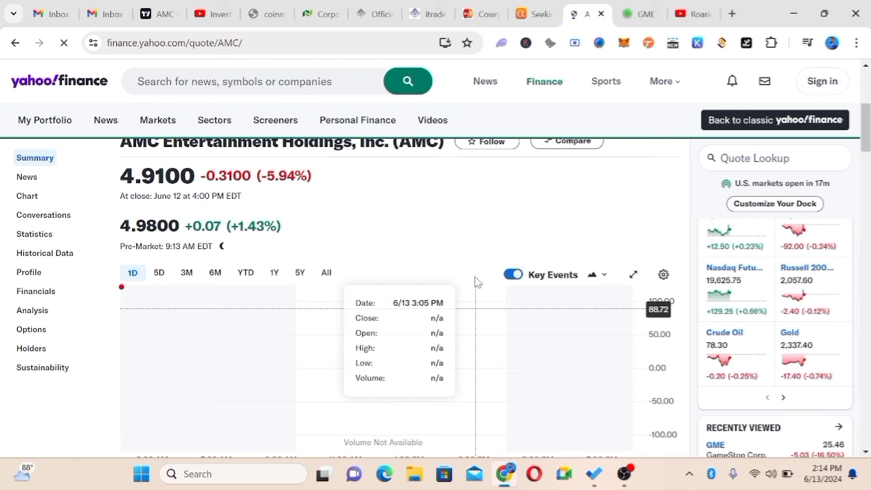
{"action": "scroll", "scroll_direction": "down", "scroll_amount": 3}
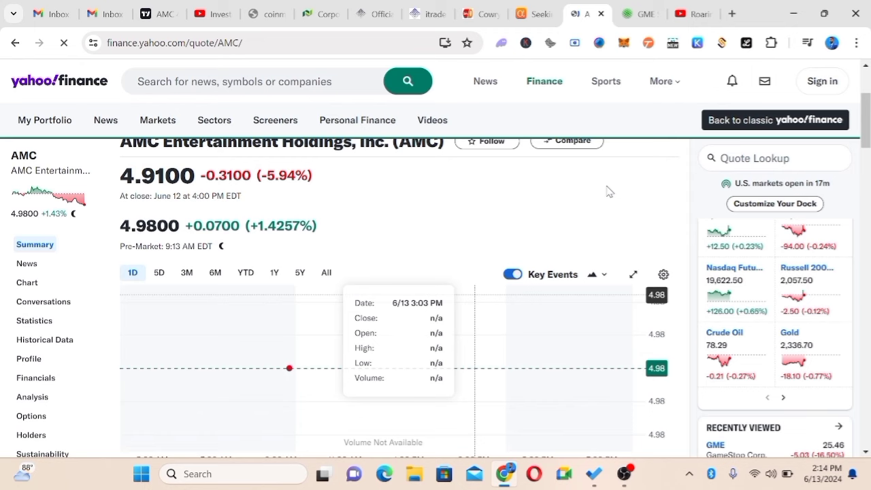
{"action": "scroll", "scroll_direction": "down", "scroll_amount": 3}
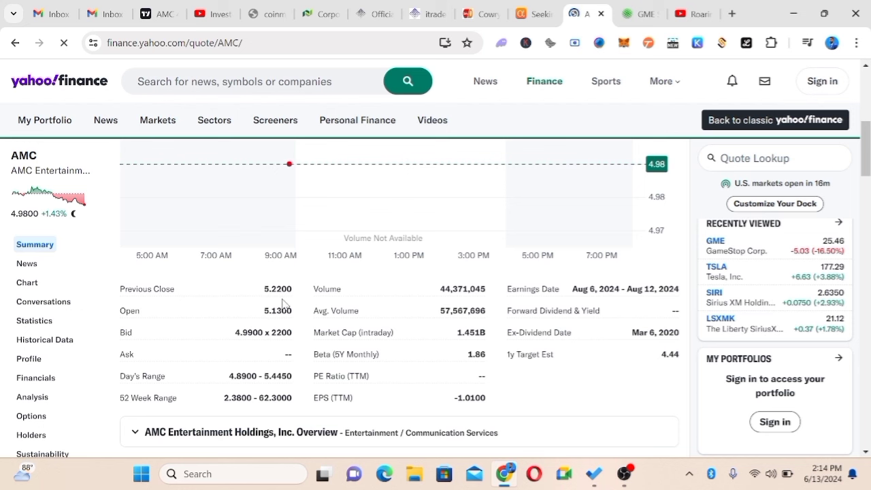
{"action": "mouse_move", "coordinate": [227, 339]}
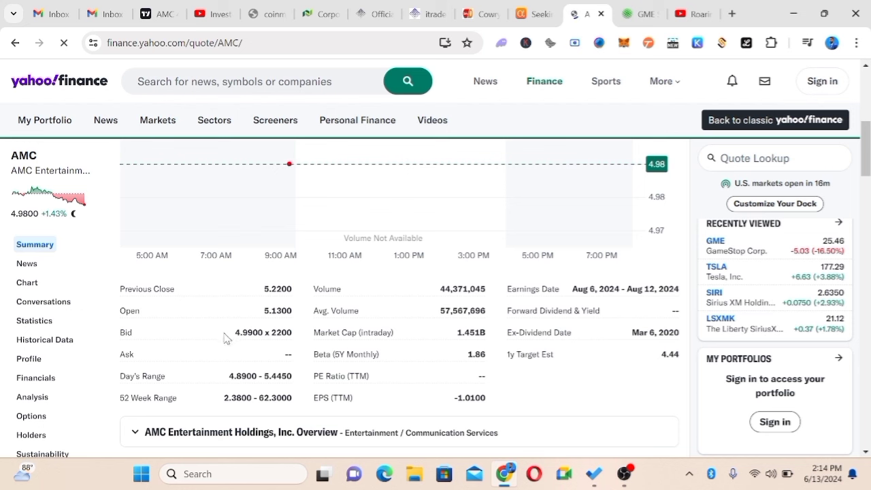
{"action": "mouse_move", "coordinate": [249, 354]}
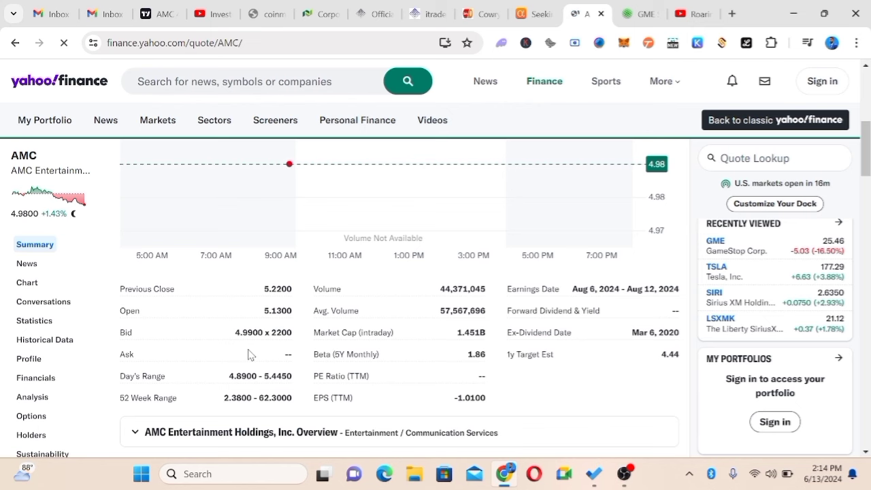
{"action": "scroll", "scroll_direction": "down", "scroll_amount": 3}
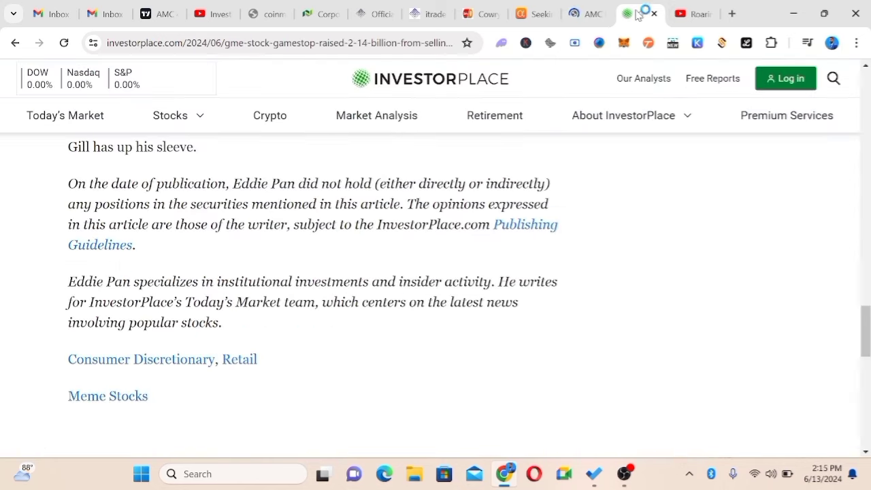
- Scroll the GameStop article back to the top and return to the Roaring Kitty stream
{"action": "scroll", "scroll_direction": "up", "scroll_amount": 3}
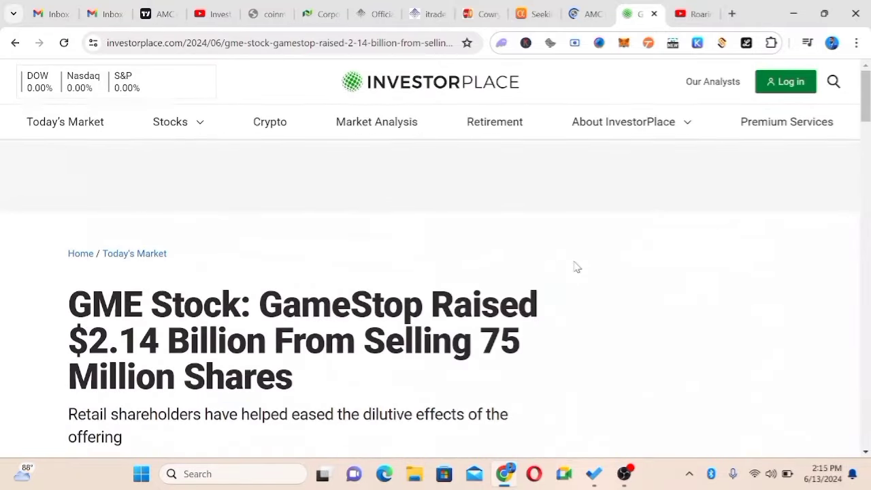
{"action": "left_click", "coordinate": [694, 14]}
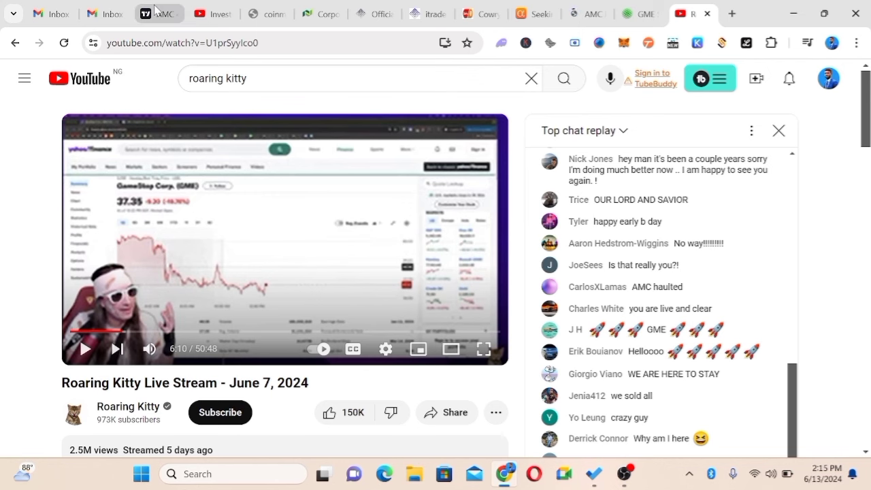
- Return to the daily AMC Heikin Ashi chart in TradingView
{"action": "left_click", "coordinate": [159, 13]}
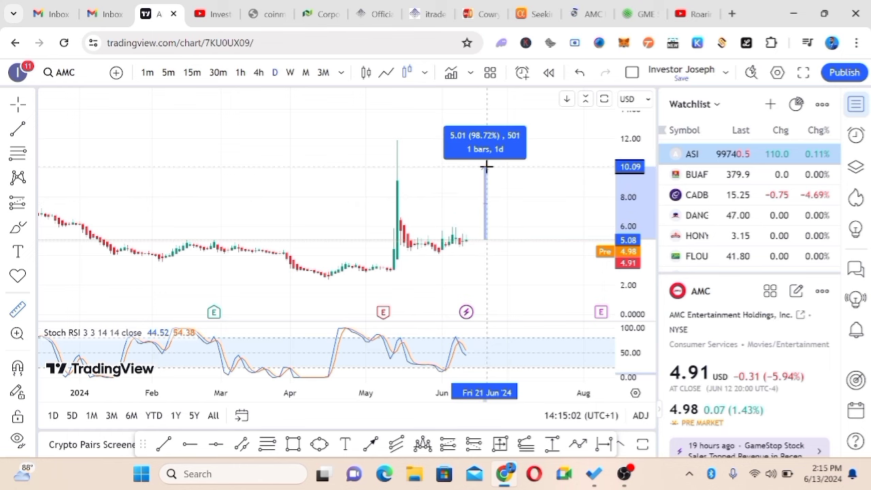
{"action": "mouse_move", "coordinate": [486, 163]}
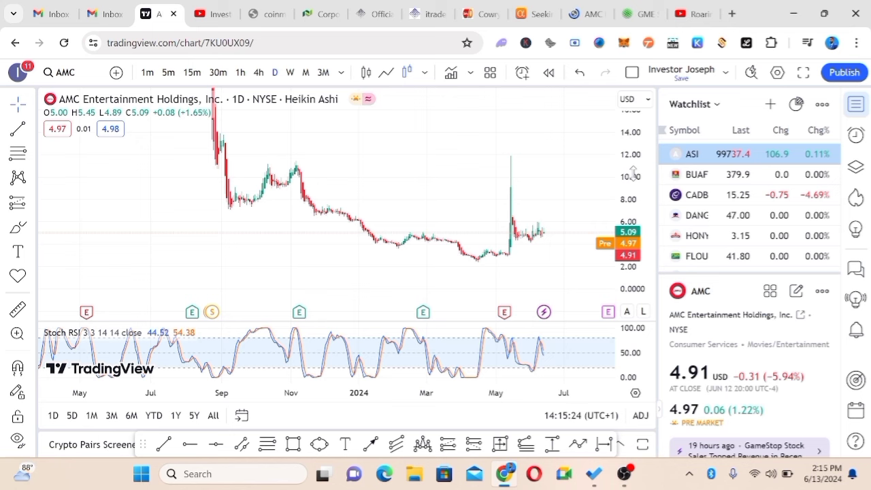
{"action": "mouse_move", "coordinate": [413, 175]}
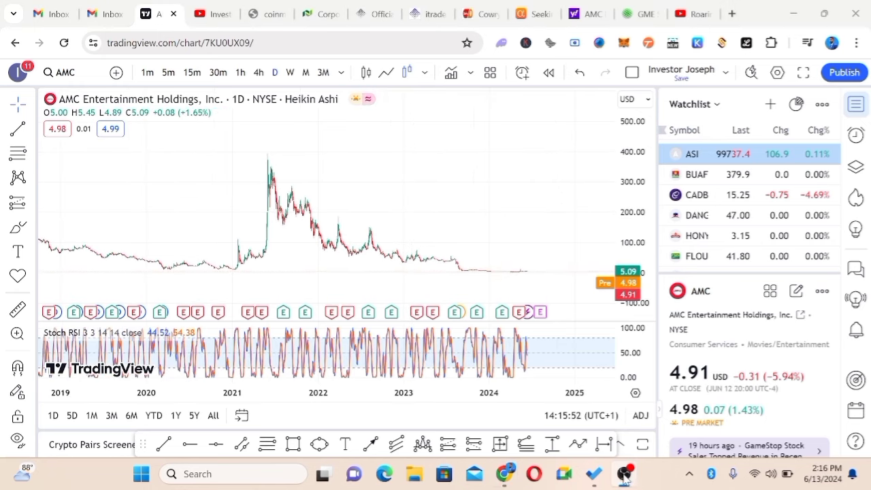
{"action": "mouse_move", "coordinate": [276, 169]}
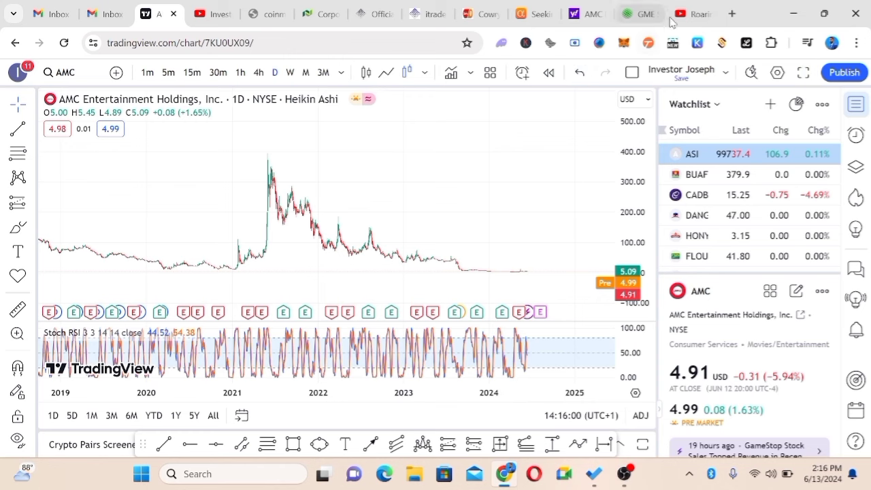
- Scroll through the Investors Palace YouTube channel's latest videos grid
{"action": "left_click", "coordinate": [201, 14]}
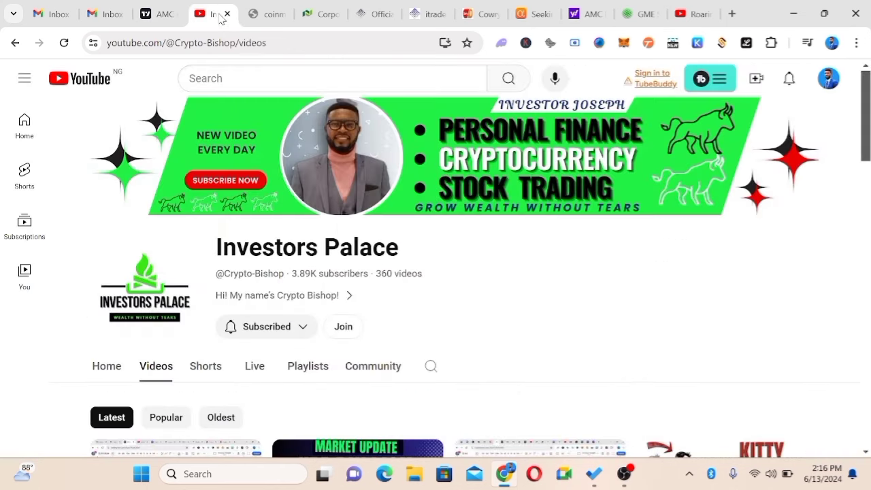
{"action": "scroll", "scroll_direction": "down", "scroll_amount": 3}
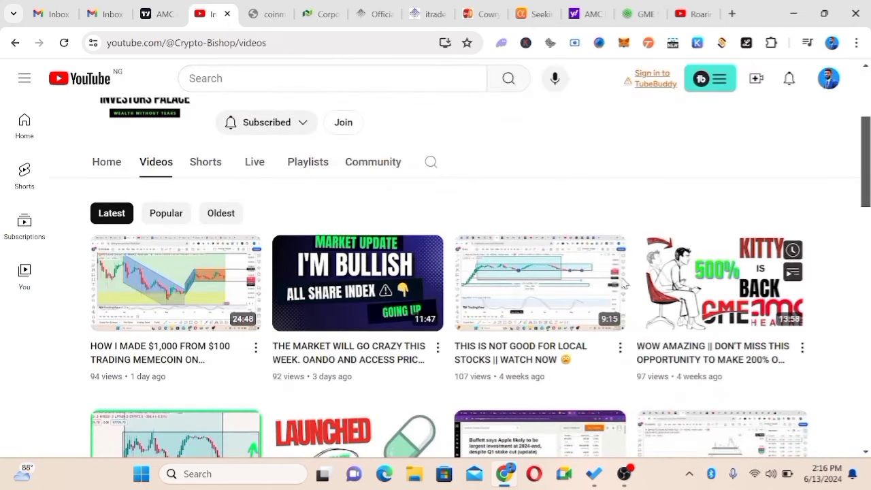
{"action": "mouse_move", "coordinate": [611, 273]}
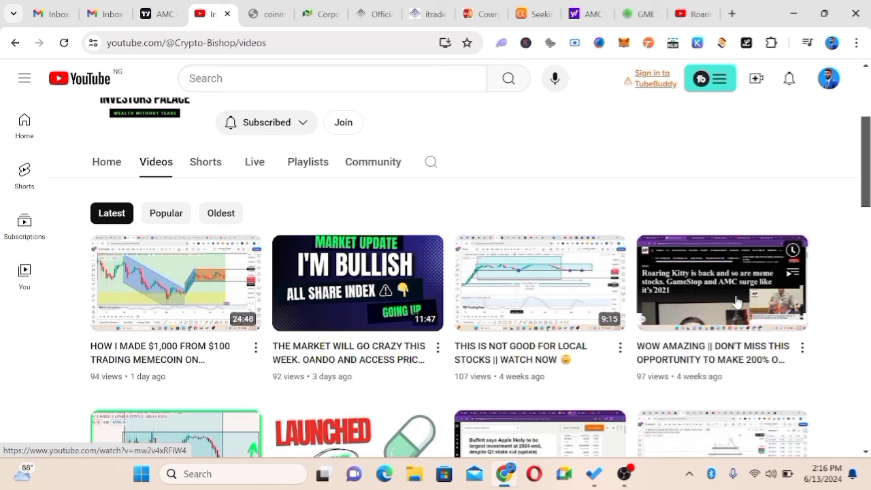
{"action": "scroll", "scroll_direction": "down", "scroll_amount": 3}
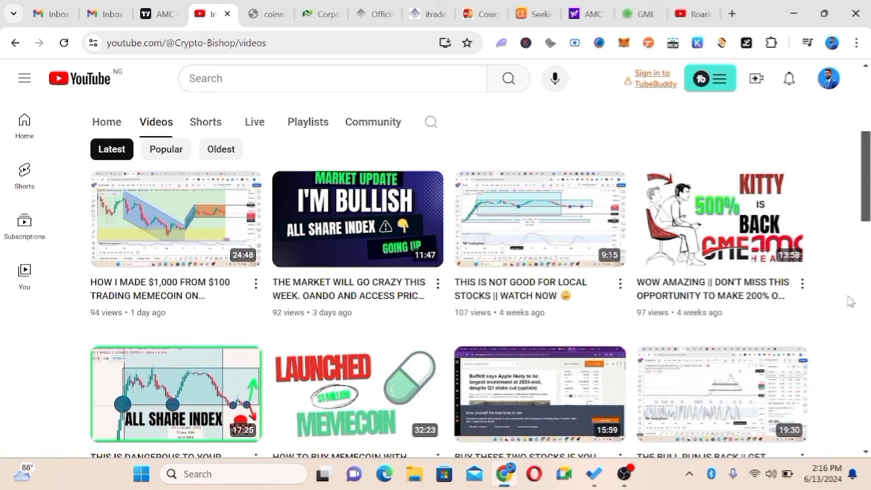
{"action": "scroll", "scroll_direction": "down", "scroll_amount": 3}
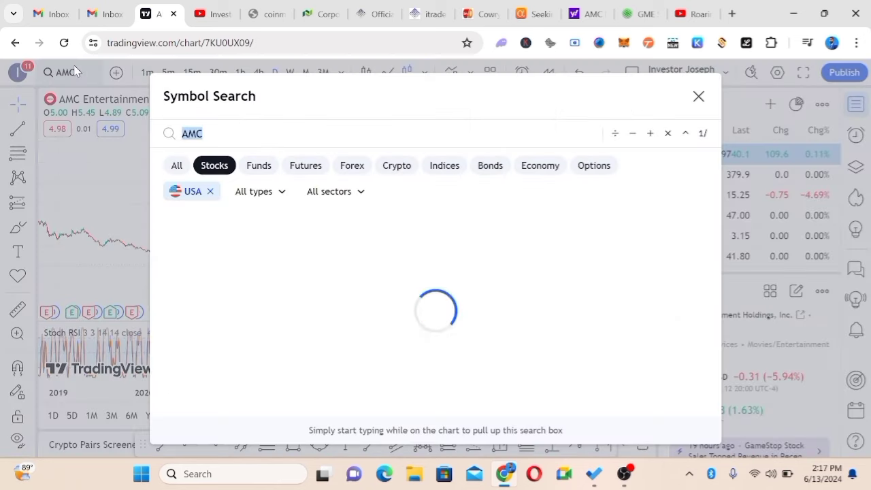
- Search for GME to load GameStop's daily Heikin Ashi chart, closing at $25.46
{"action": "type", "text": "GME"}
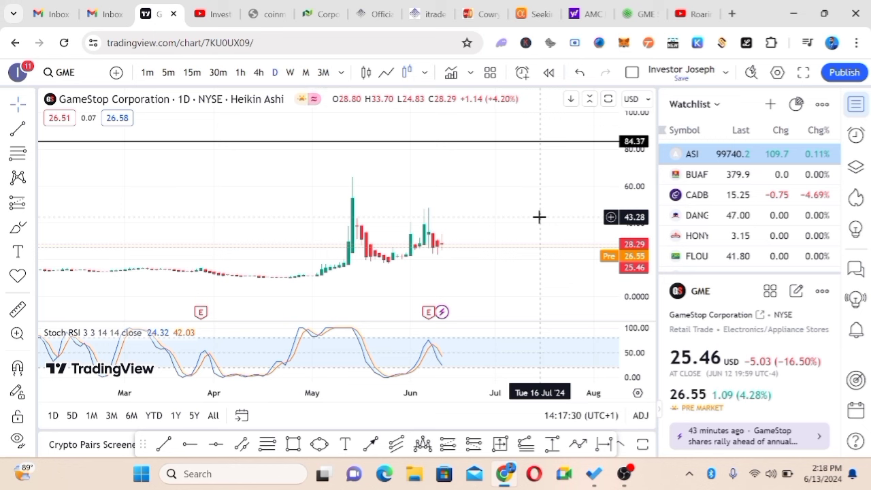
{"action": "mouse_move", "coordinate": [549, 219]}
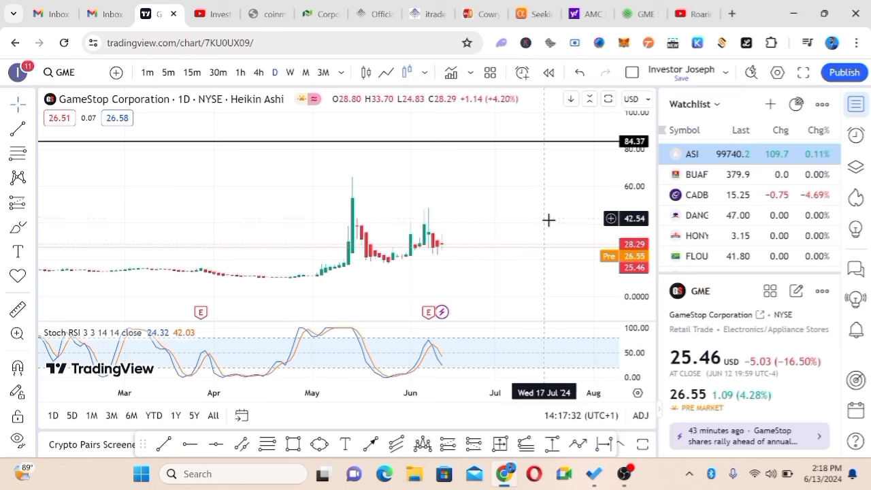